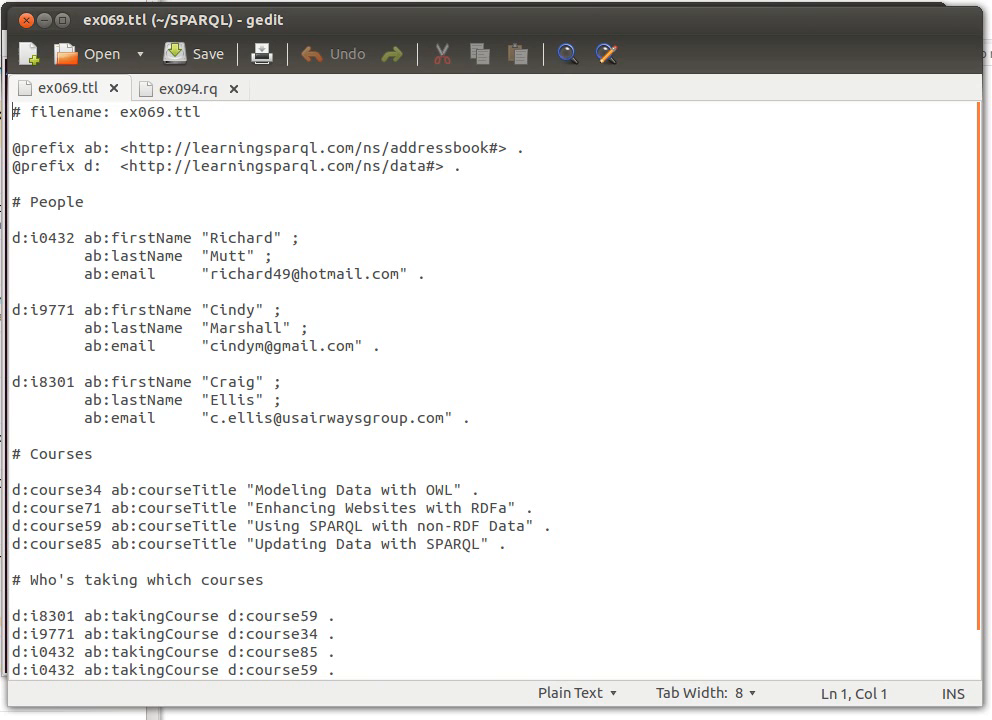
mouse_move(152, 300)
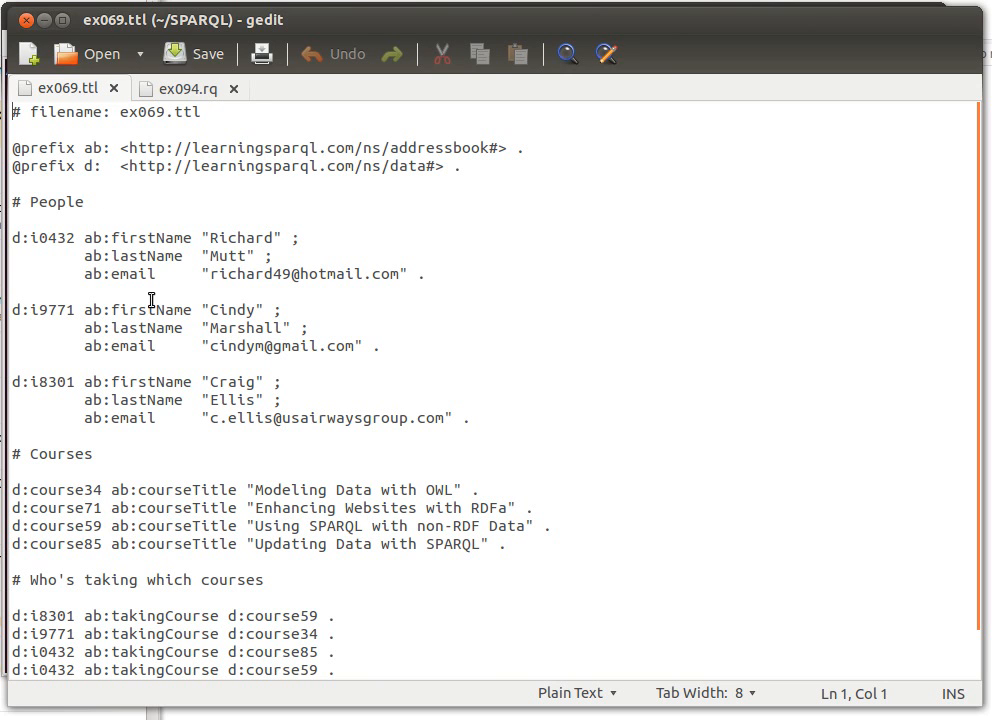
mouse_move(76, 104)
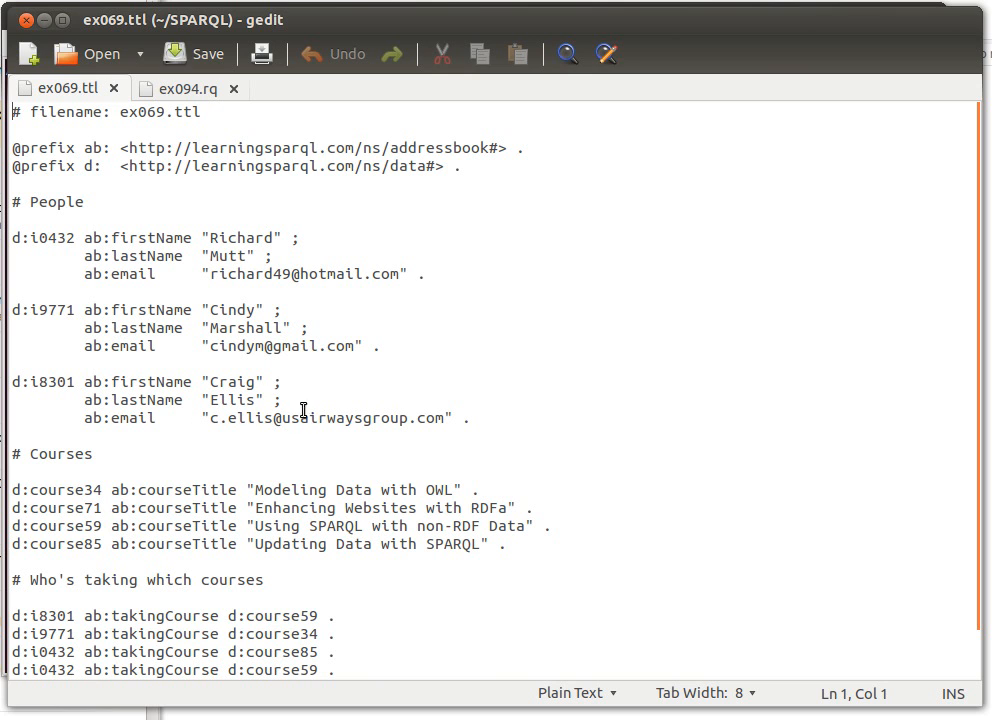
mouse_move(236, 392)
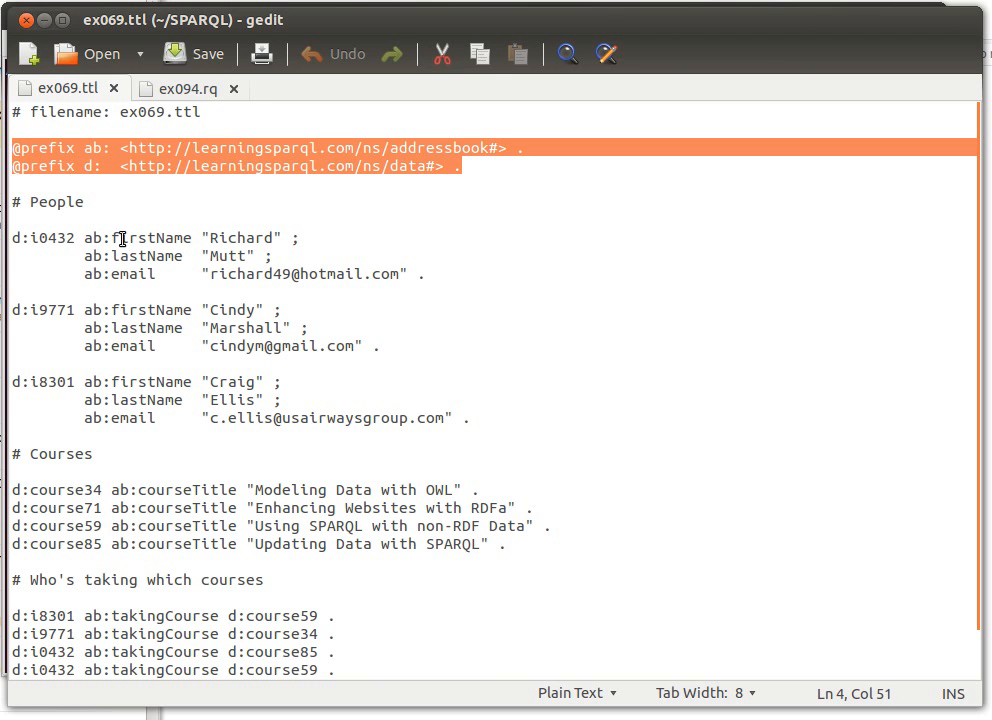
mouse_move(130, 496)
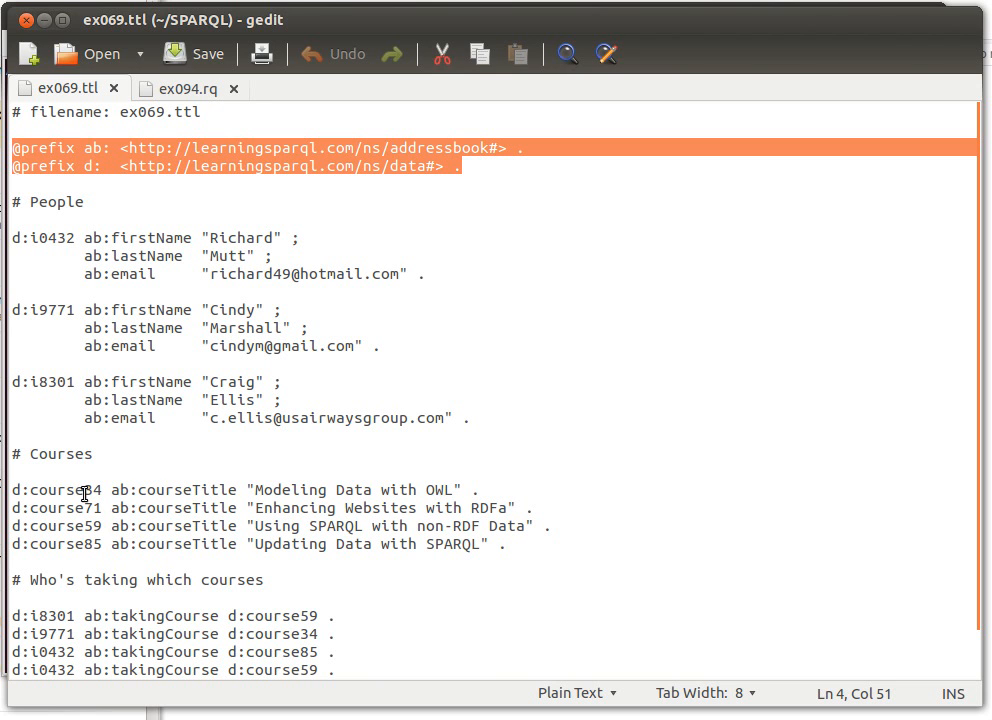
Step: Review the i9771 course enrolment triples in ex069.ttl and switch to the ex094.rq query
scroll("down", 3)
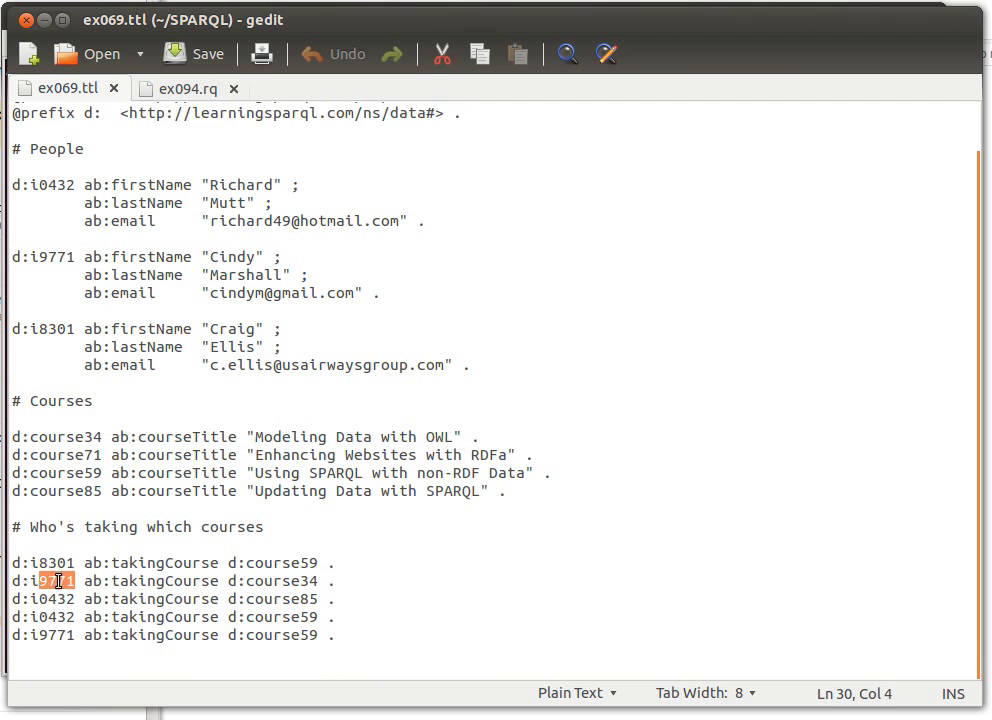
left_click(58, 580)
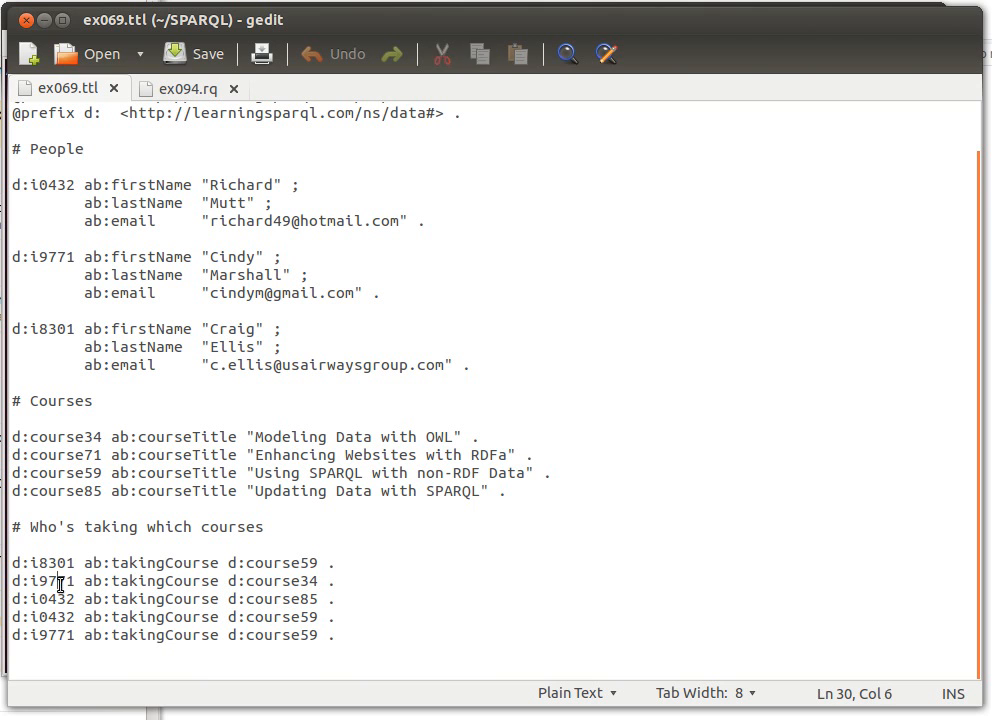
left_click(184, 88)
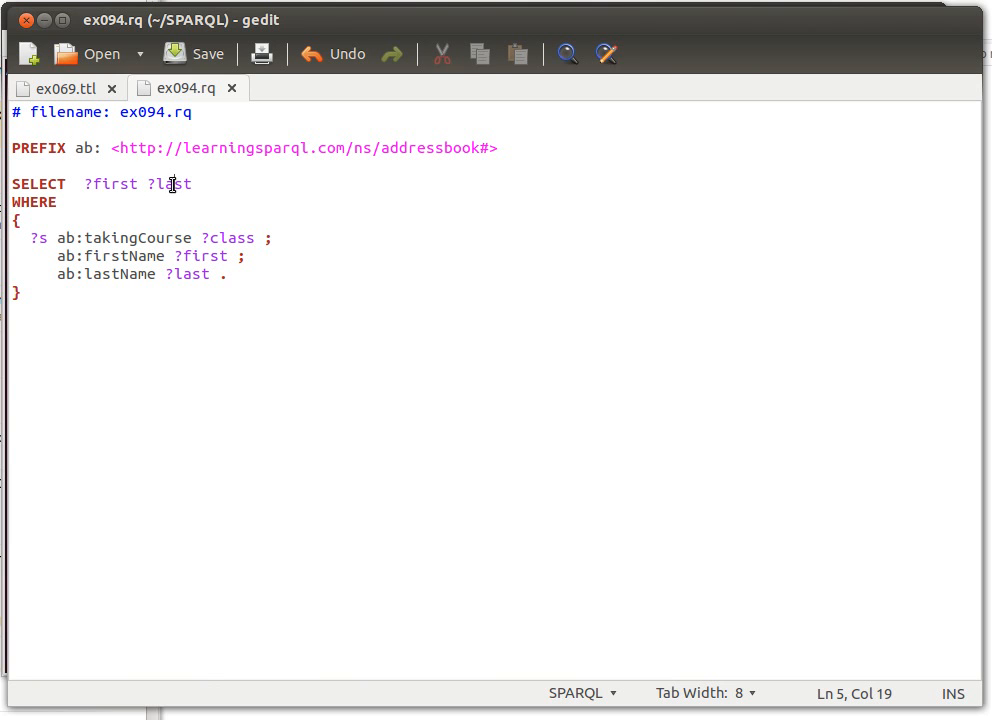
left_click(40, 238)
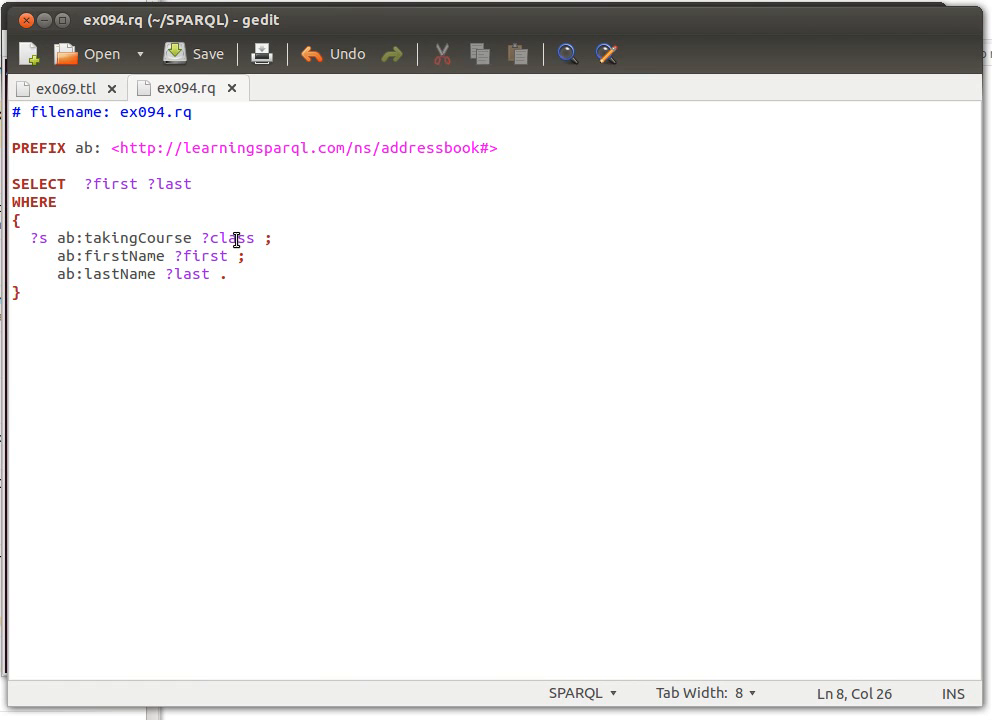
left_click(188, 274)
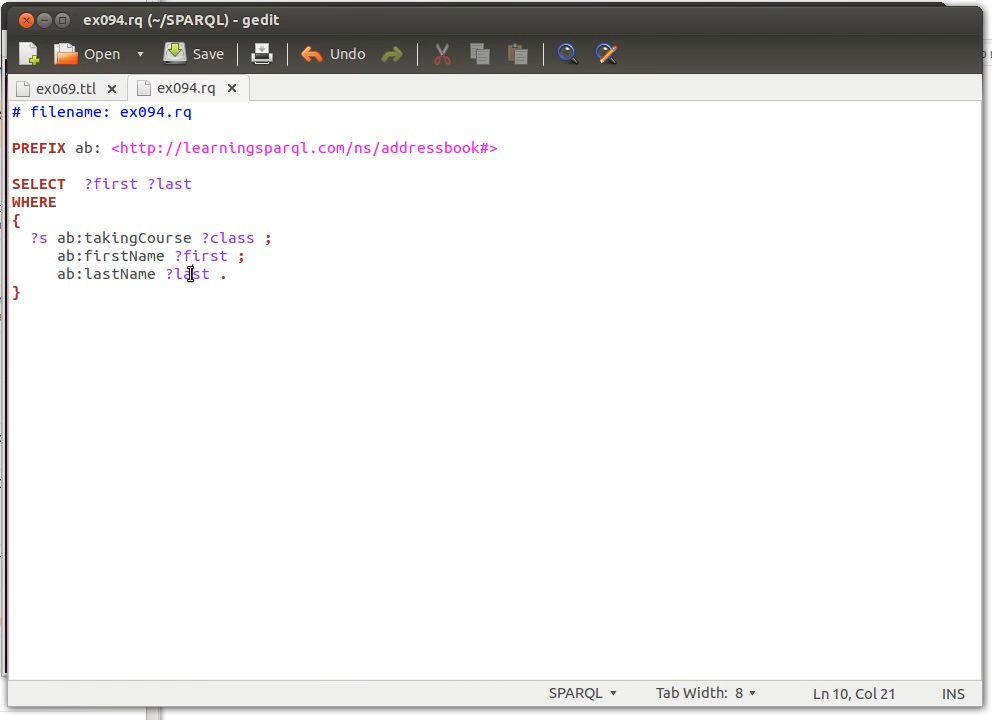
mouse_move(228, 262)
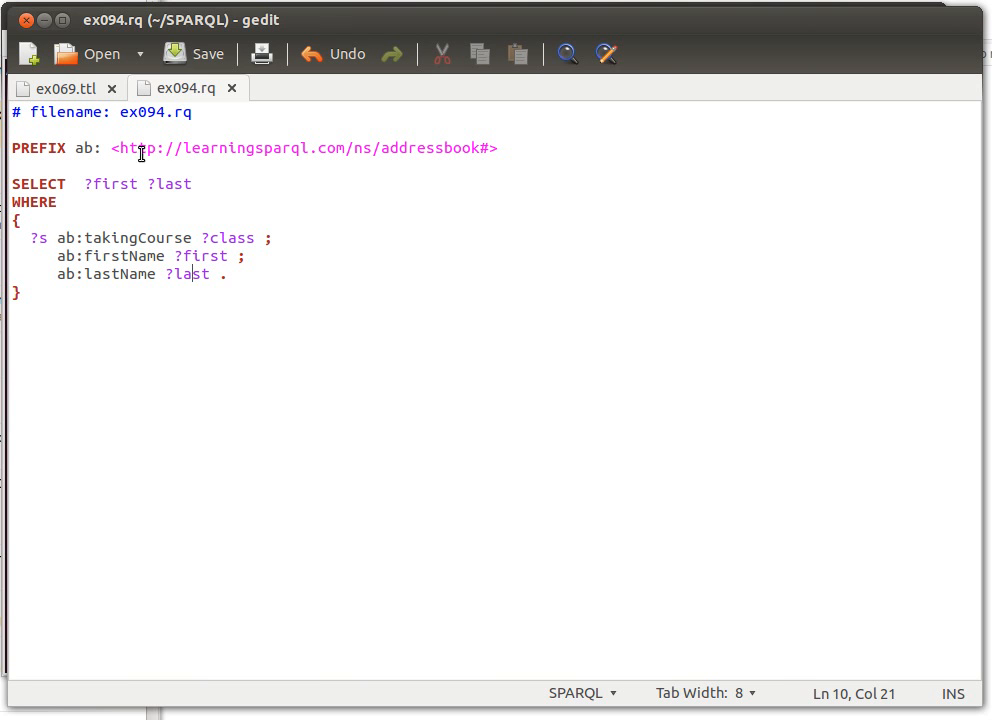
mouse_move(268, 268)
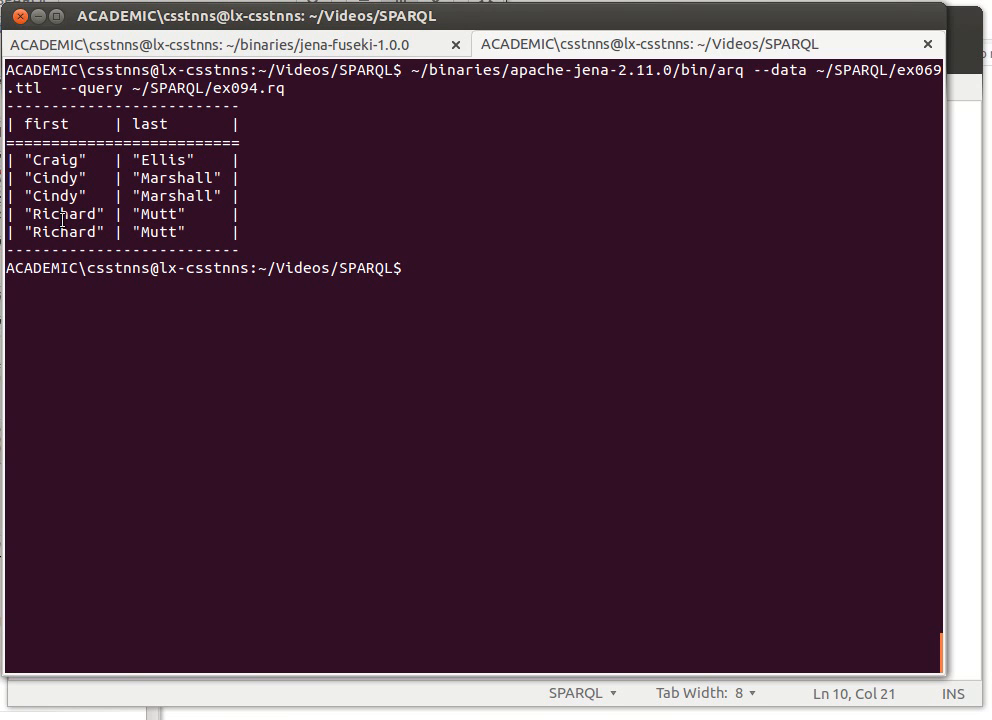
key("alt+Tab")
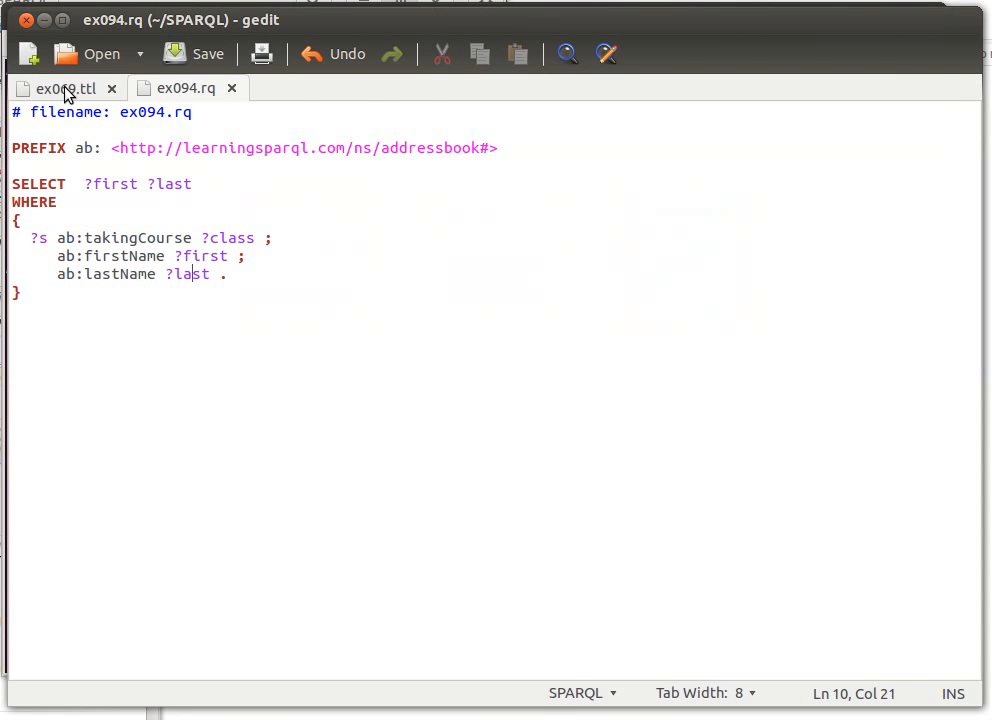
Step: Show the repeated i0432 takingCourse enrolments in ex069.ttl
left_click(60, 88)
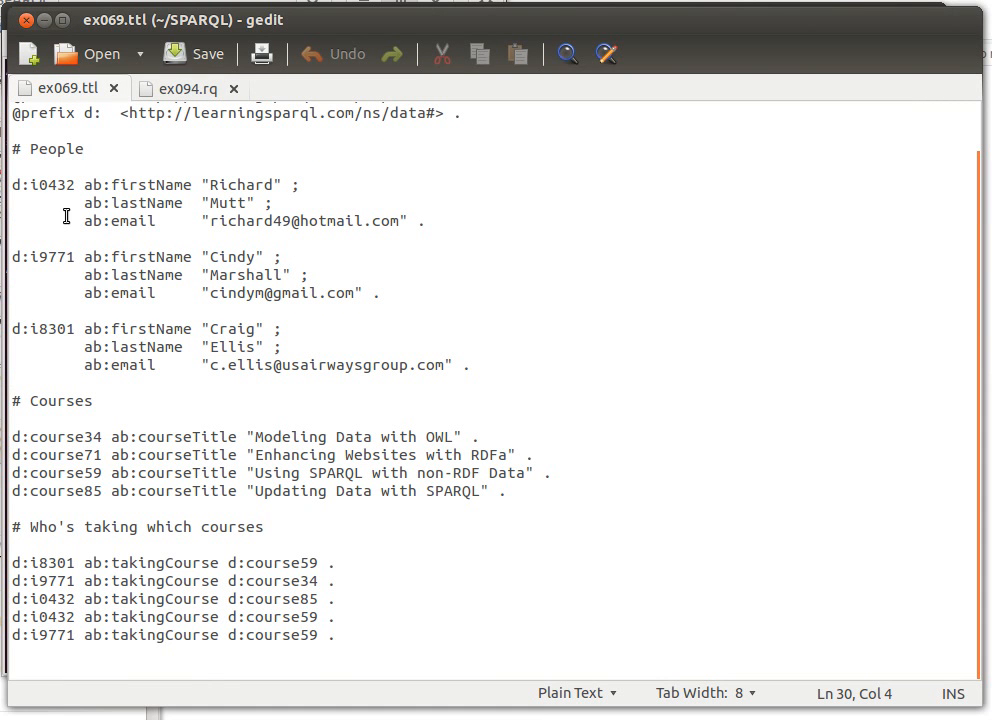
double_click(62, 184)
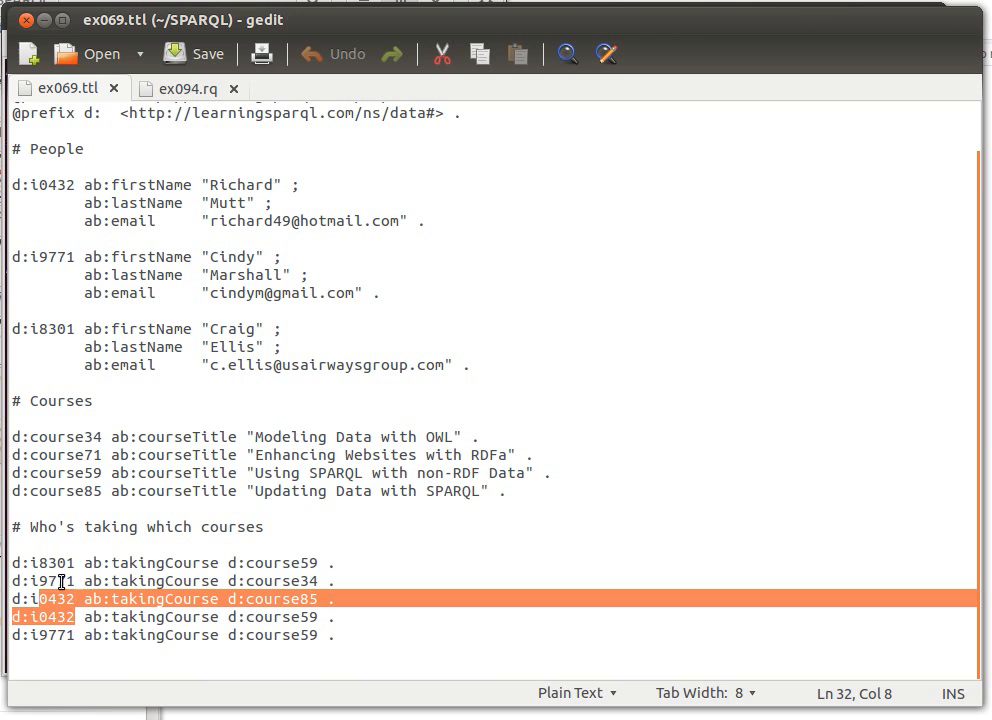
mouse_move(88, 240)
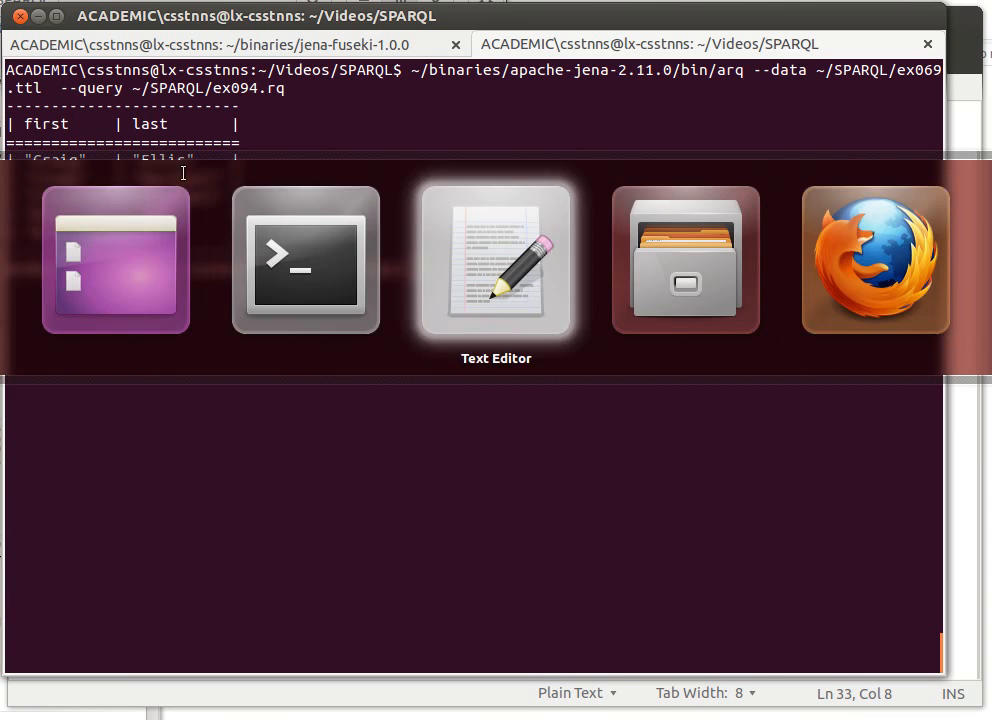
Step: Change the query's SELECT ?first ?last to SELECT DISTINCT ?first ?last in ex094.rq
left_click(496, 260)
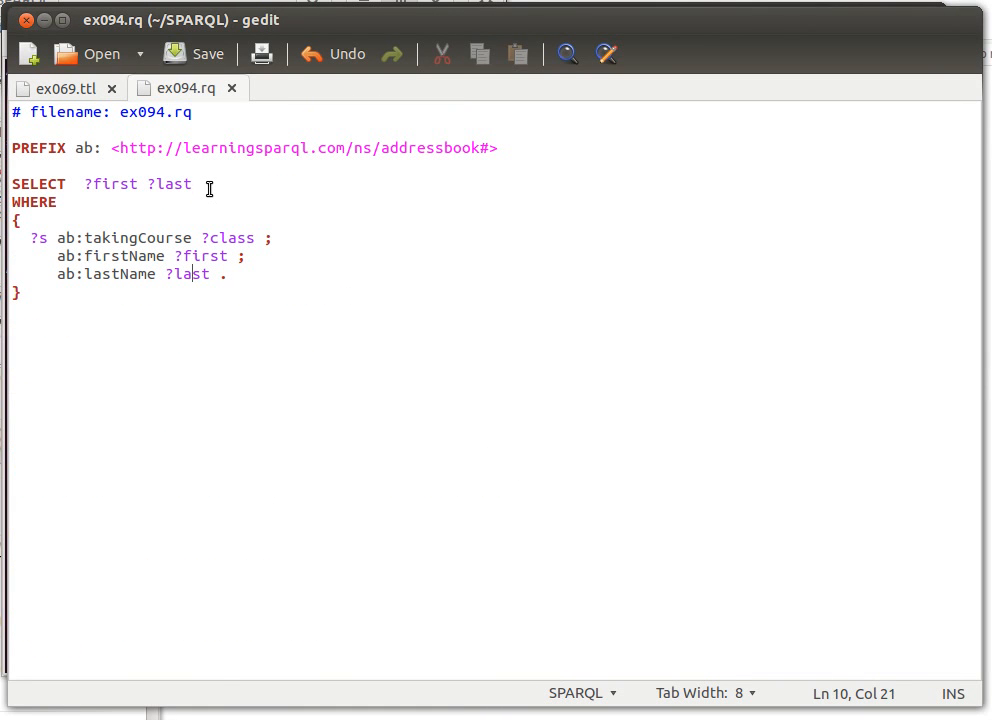
type("DISTINCT")
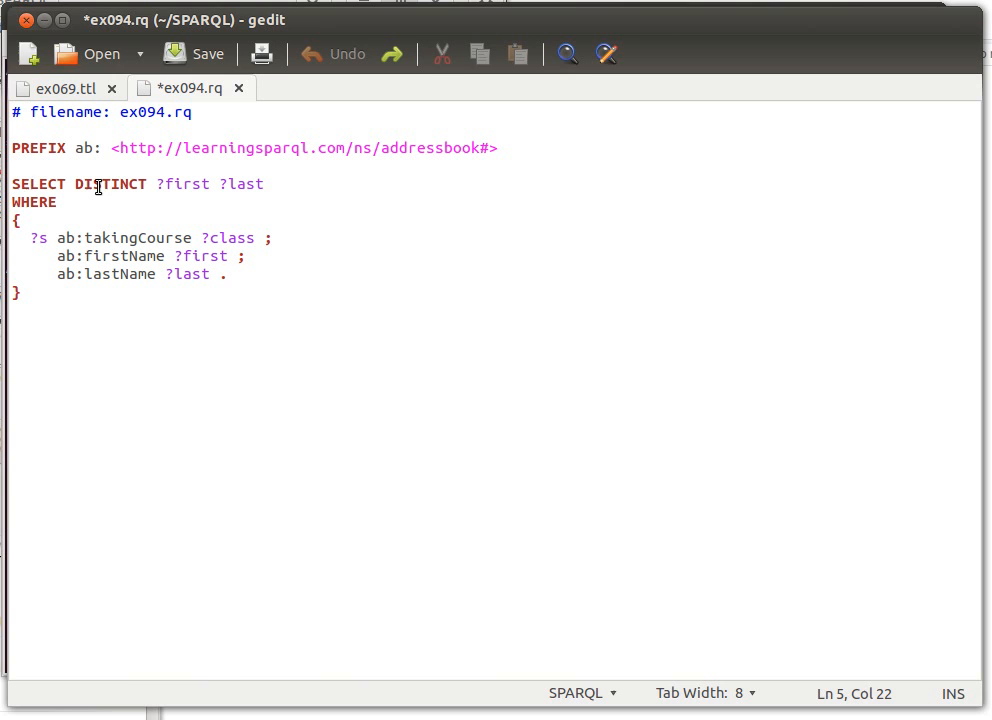
double_click(112, 184)
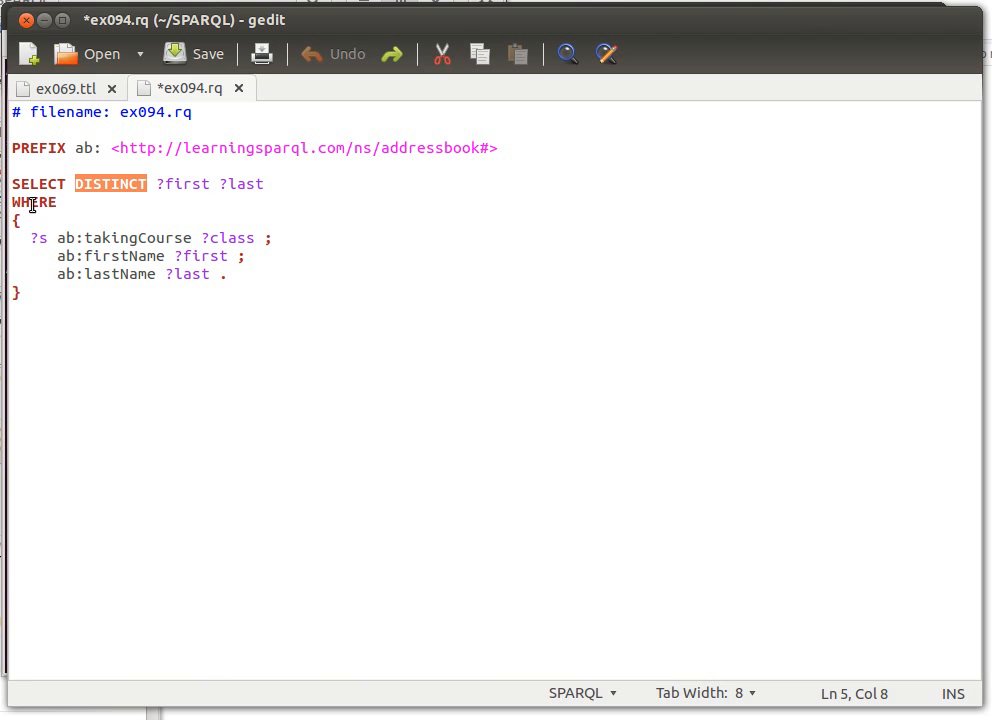
left_click(156, 214)
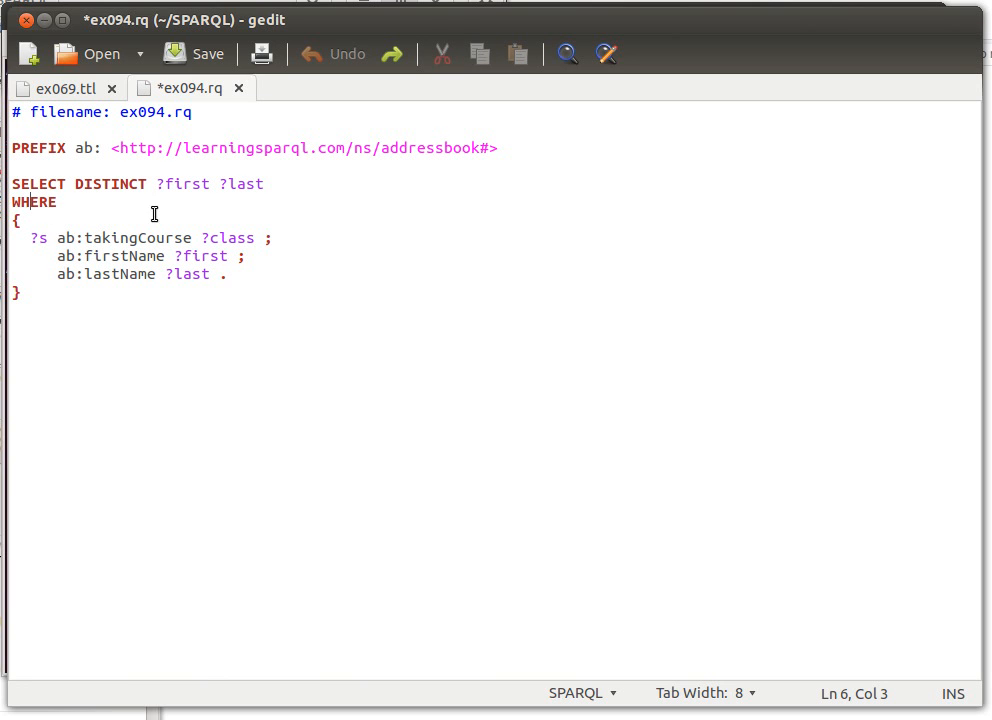
left_click(48, 274)
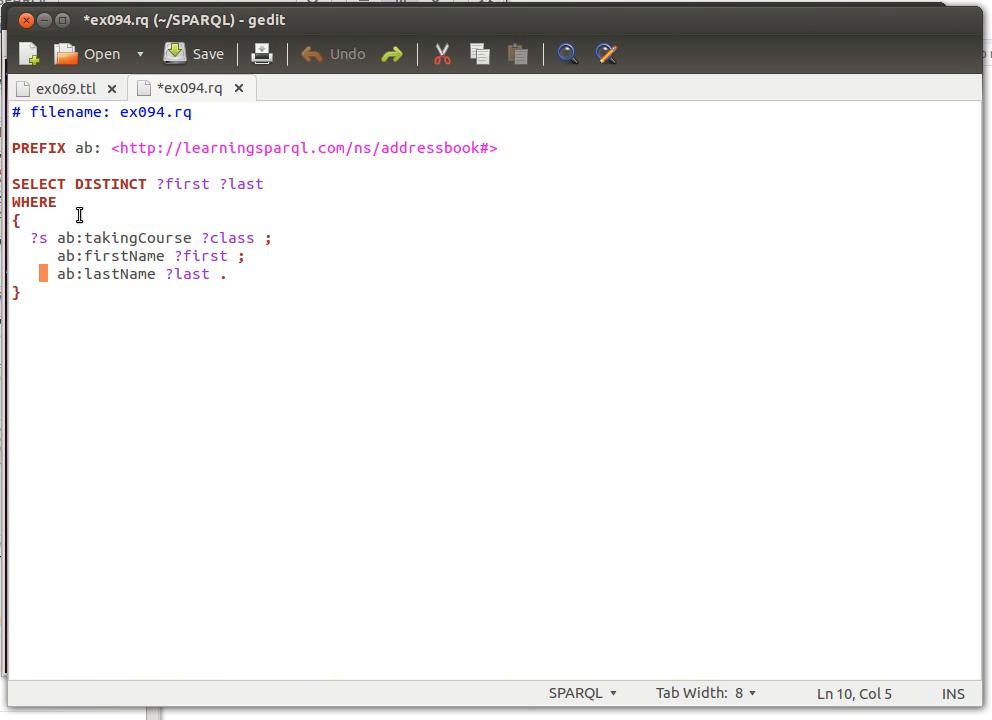
left_click(194, 54)
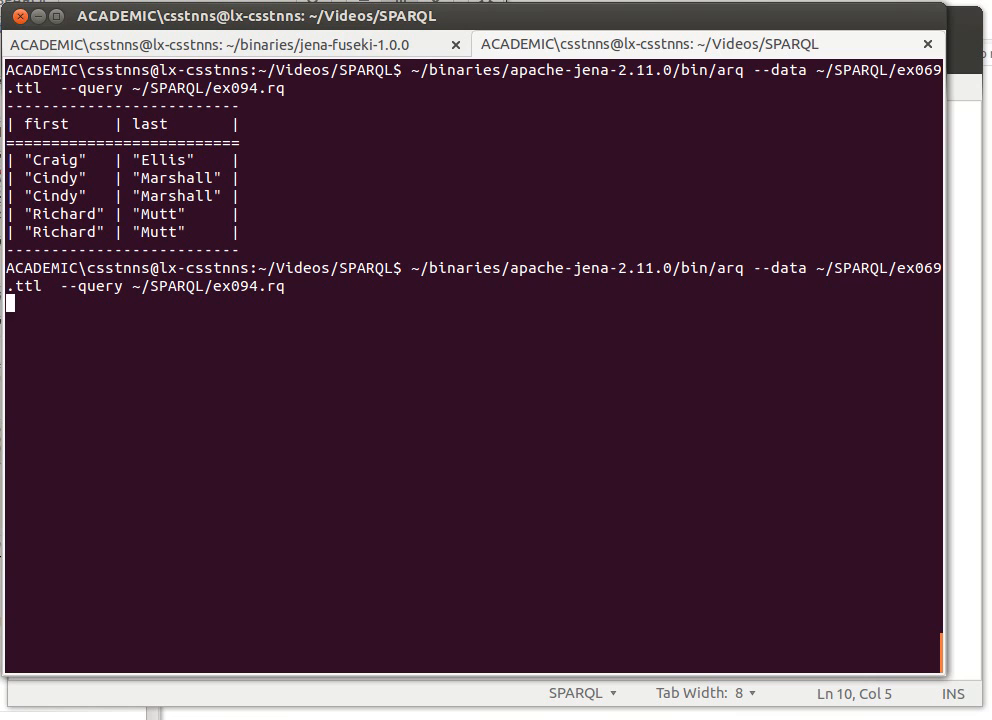
Step: Rerun arq --data ex069.ttl --query ex094.rq so each name pair lists once
key("Return")
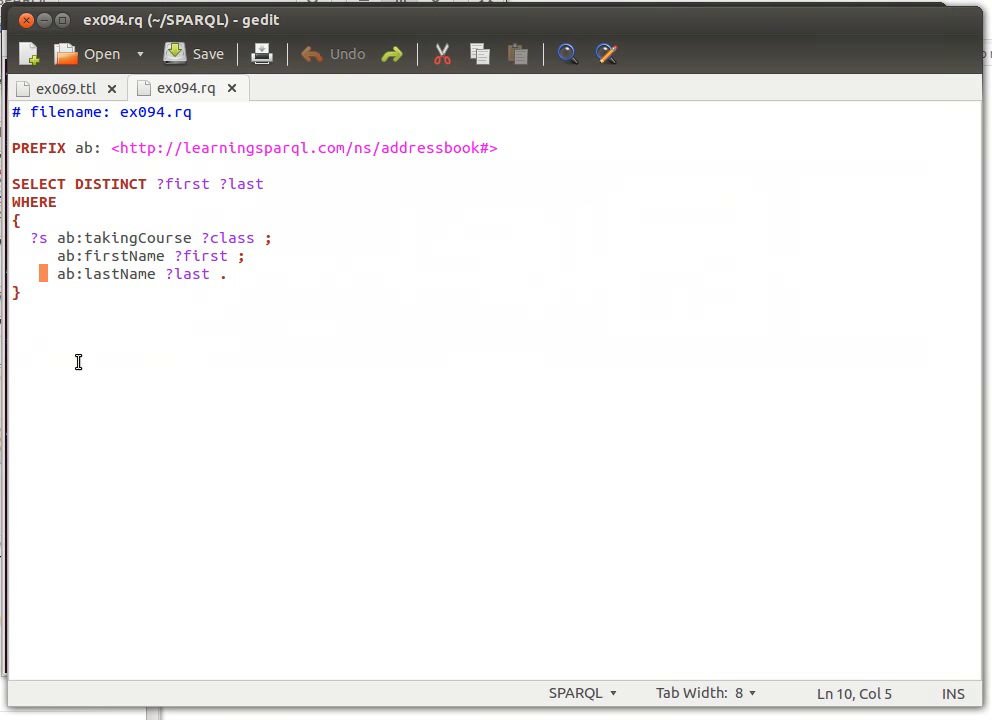
mouse_move(116, 318)
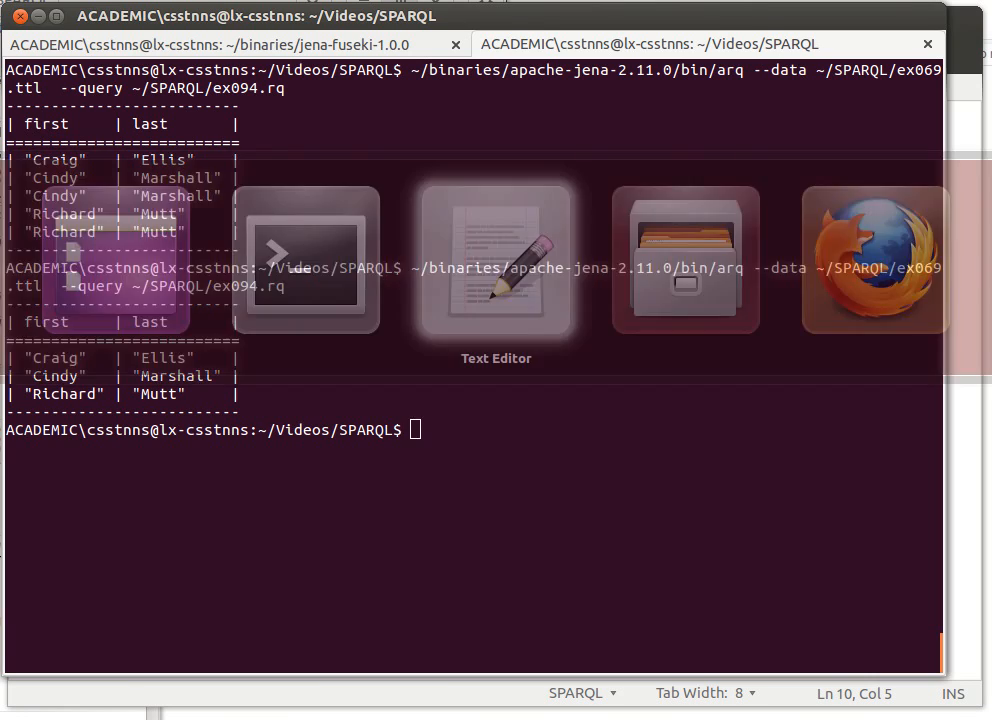
Step: Rewrite the query as SELECT * WHERE { ?s ?p ?o } to match every triple
left_click(496, 260)
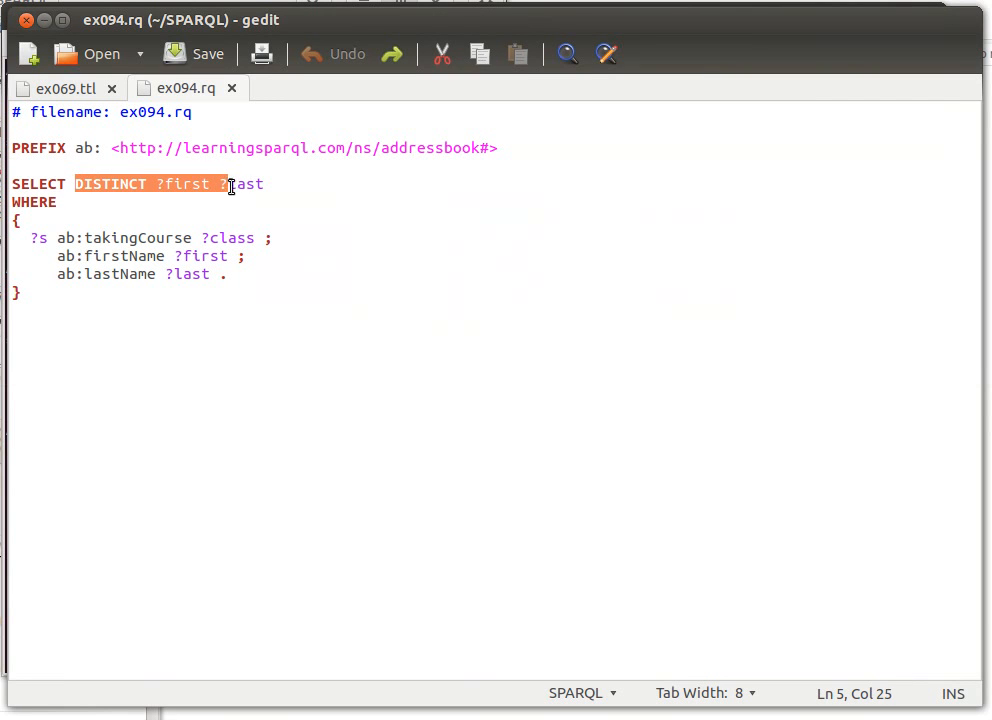
type("*")
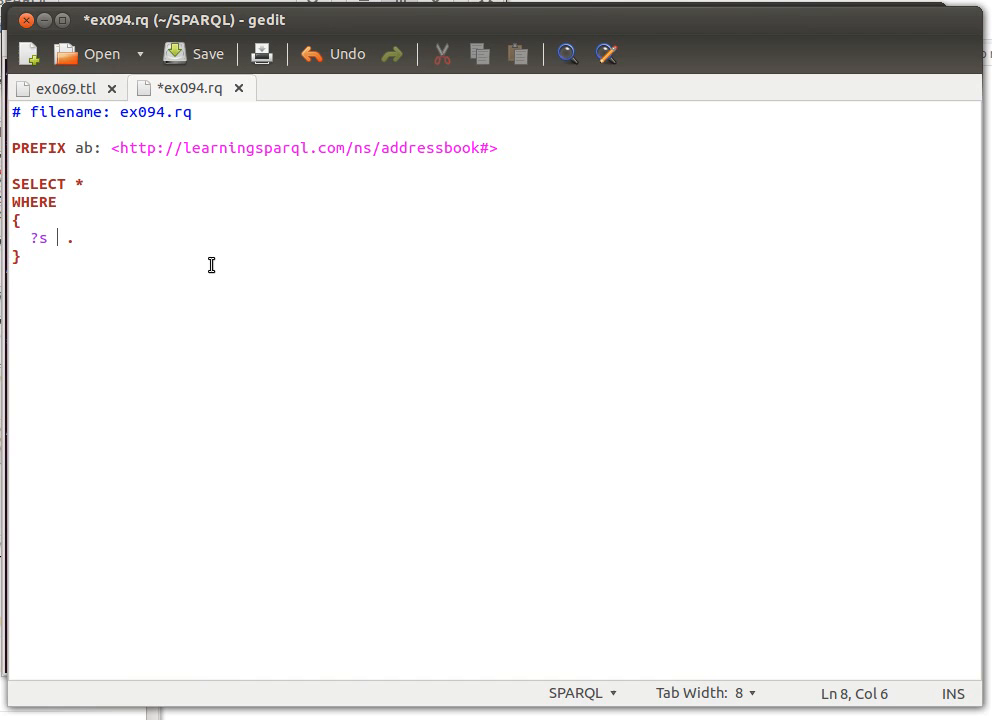
type("?p")
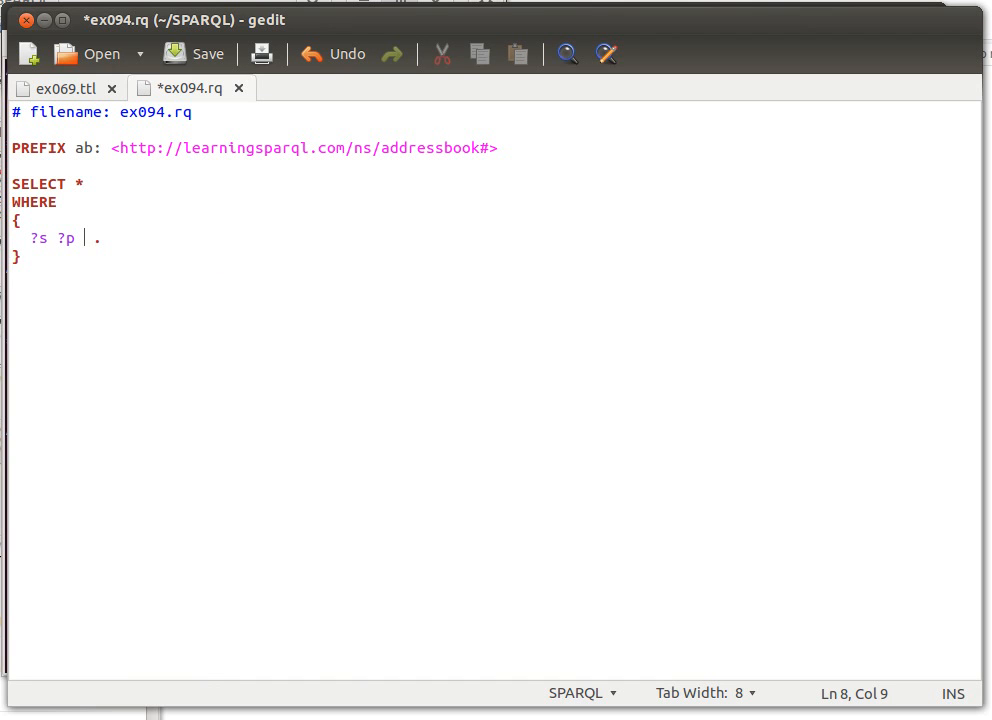
type("?o")
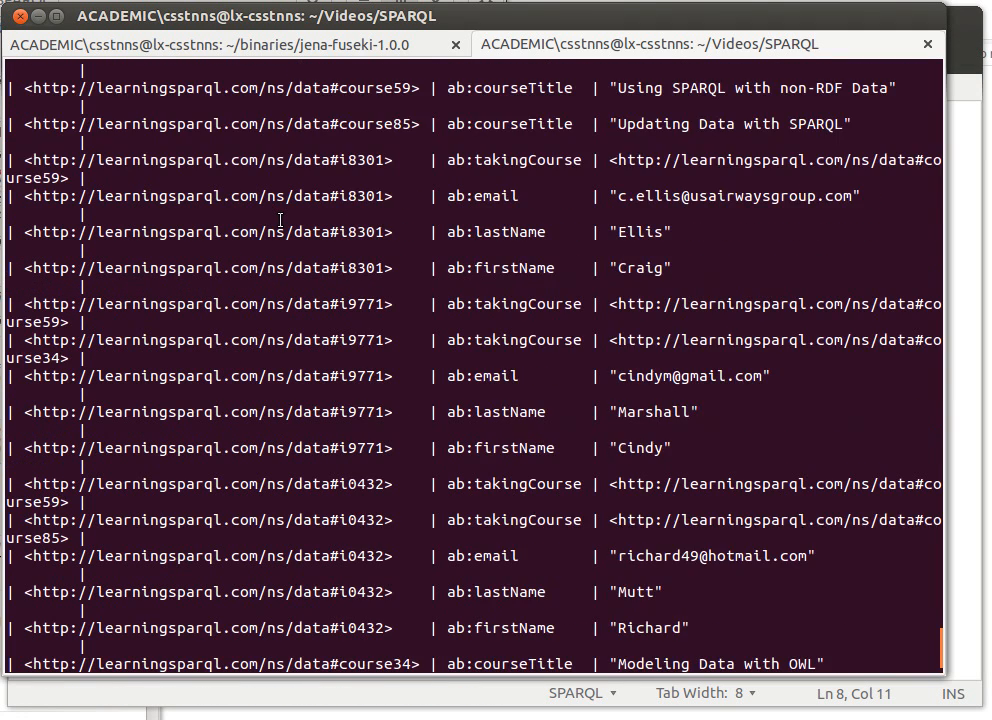
Step: Scroll the full subject/predicate/object result table and return to the ex069.ttl data
scroll("up", 3)
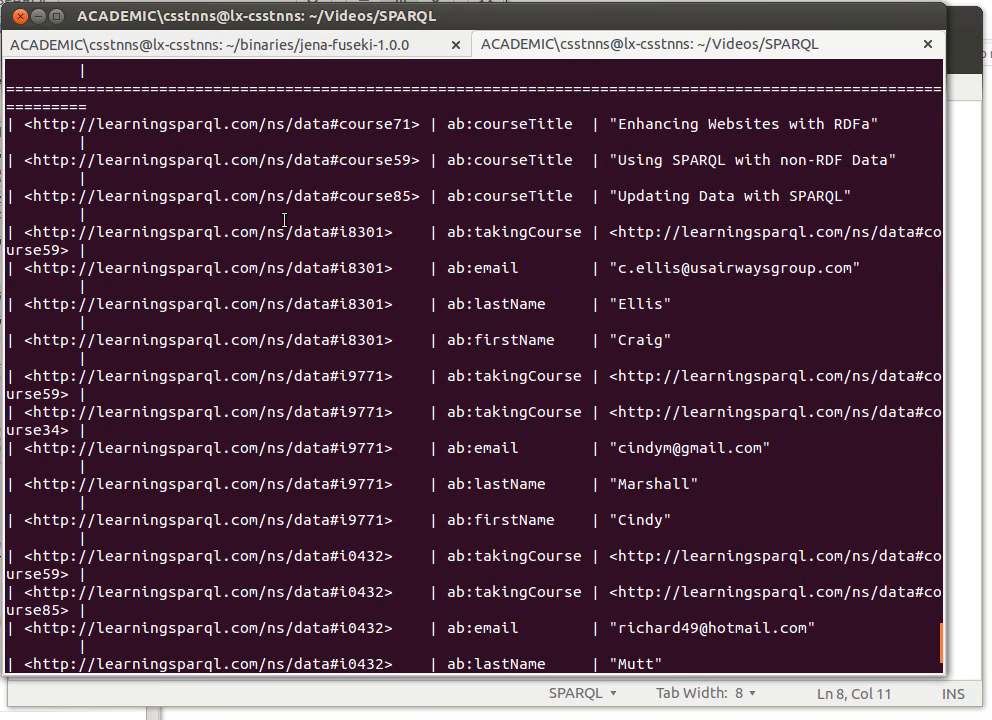
mouse_move(352, 184)
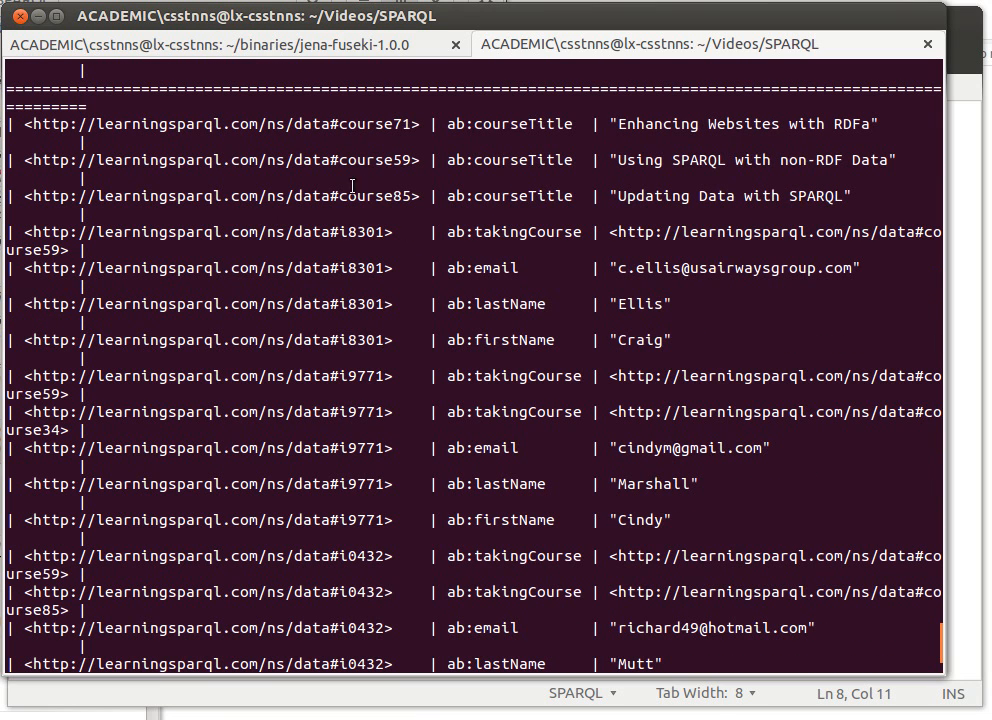
scroll("down", 3)
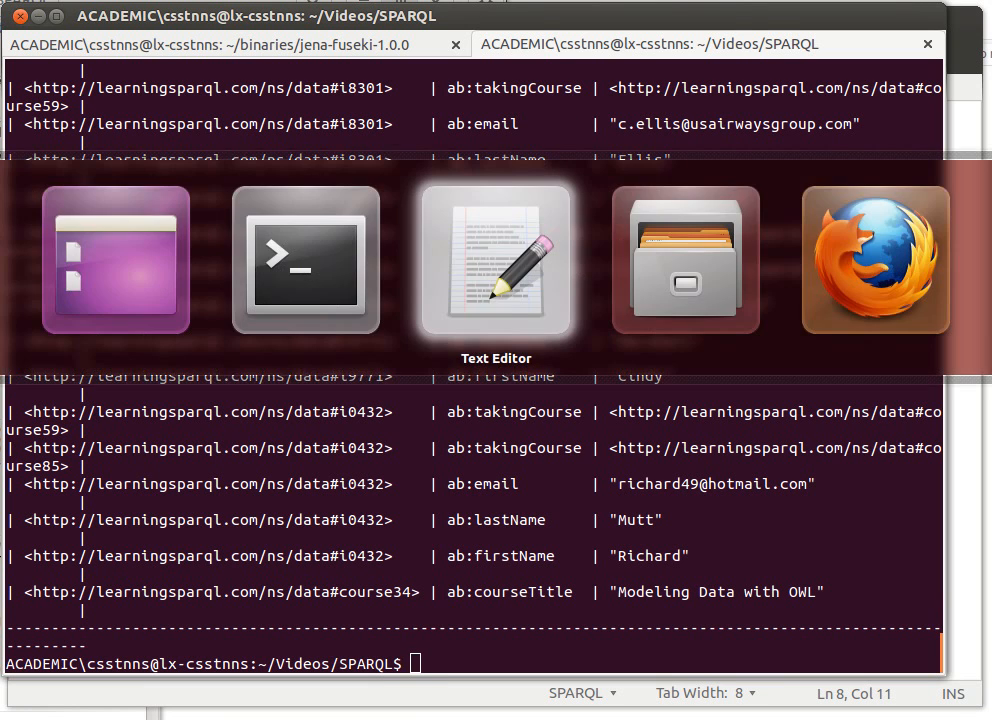
left_click(496, 260)
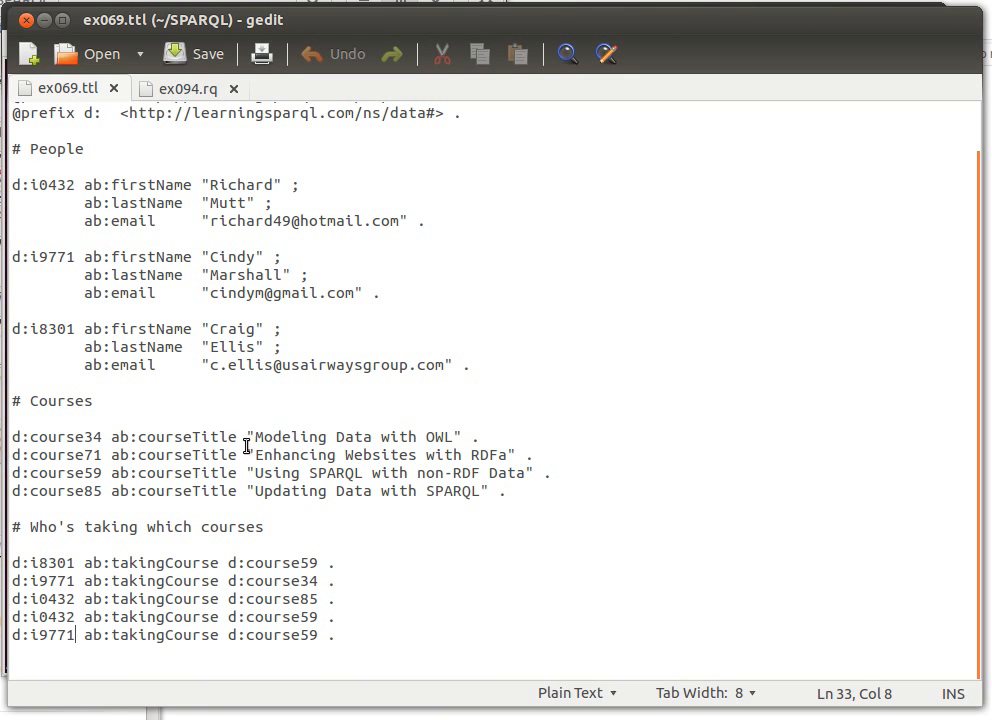
mouse_move(240, 448)
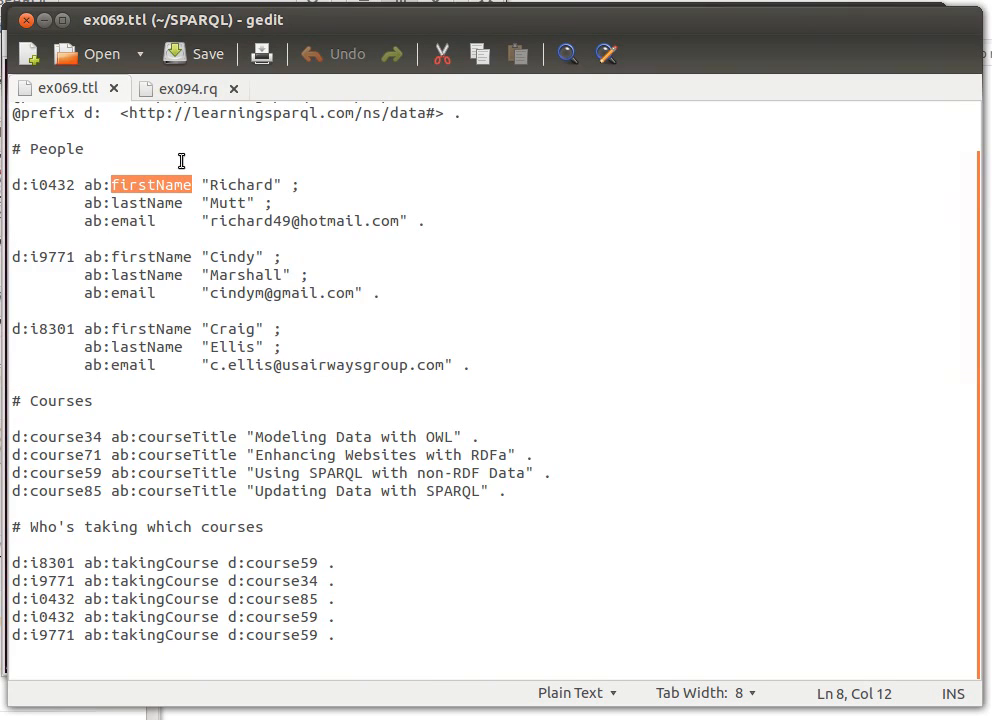
Step: Return to ex094.rq and narrow the SELECT to only the predicate ?p
left_click(186, 88)
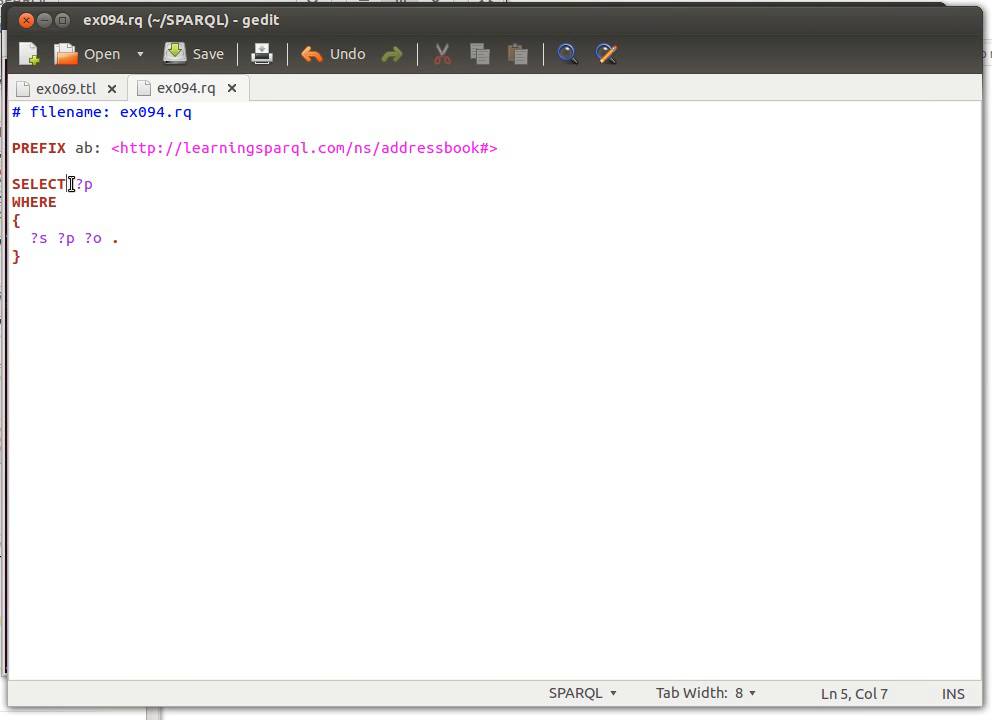
Step: Make the predicate query SELECT DISTINCT ?p so each property appears once
type("DIS")
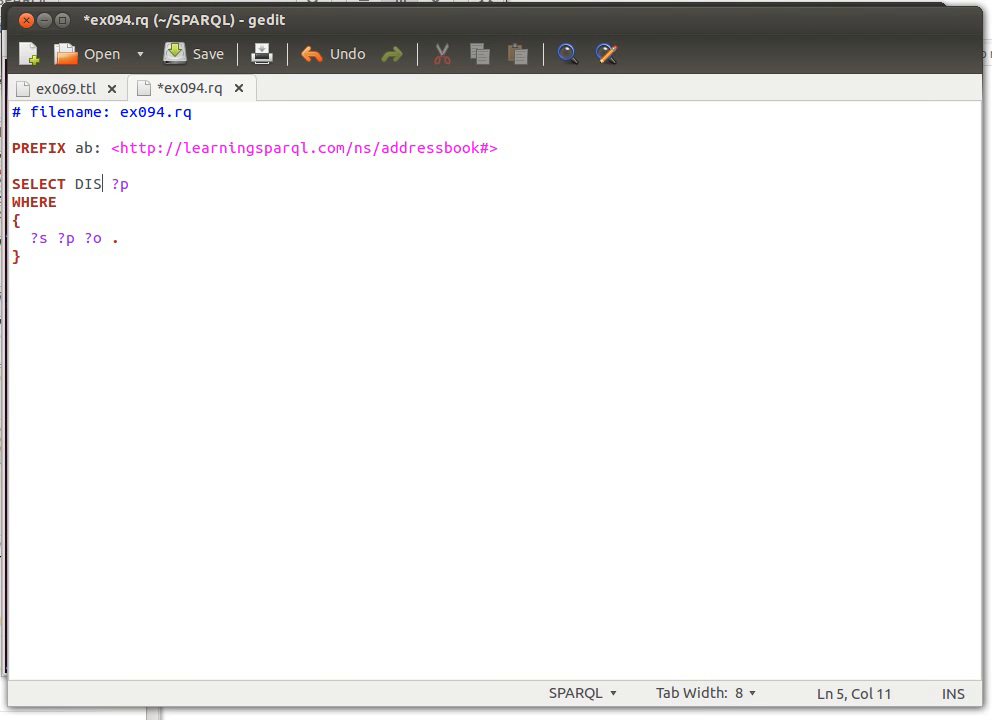
type("TINCT")
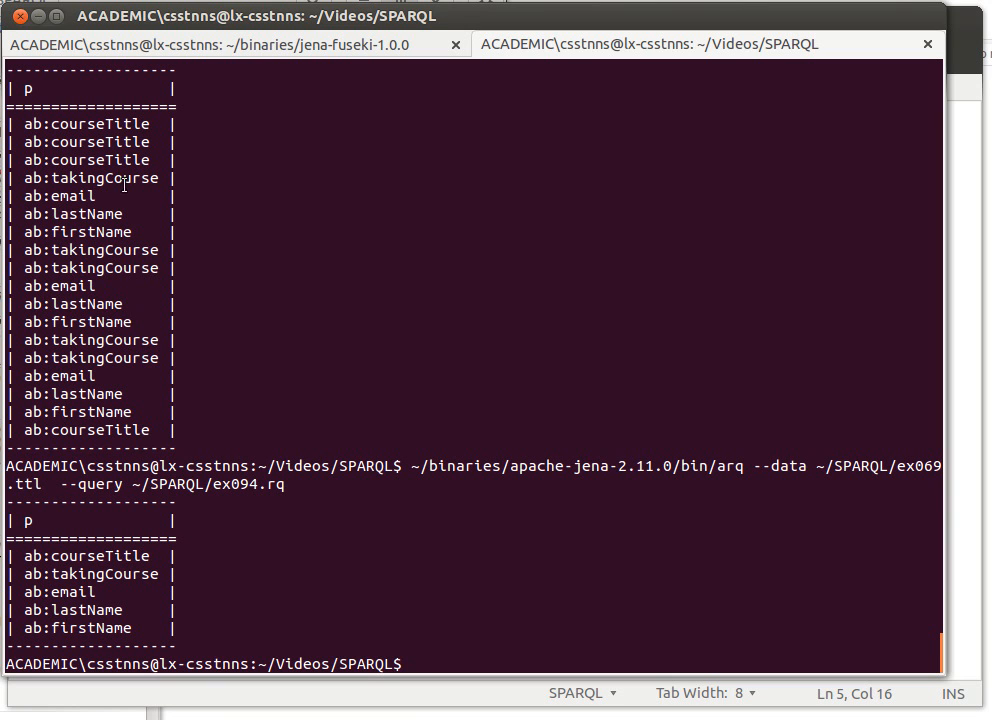
mouse_move(252, 414)
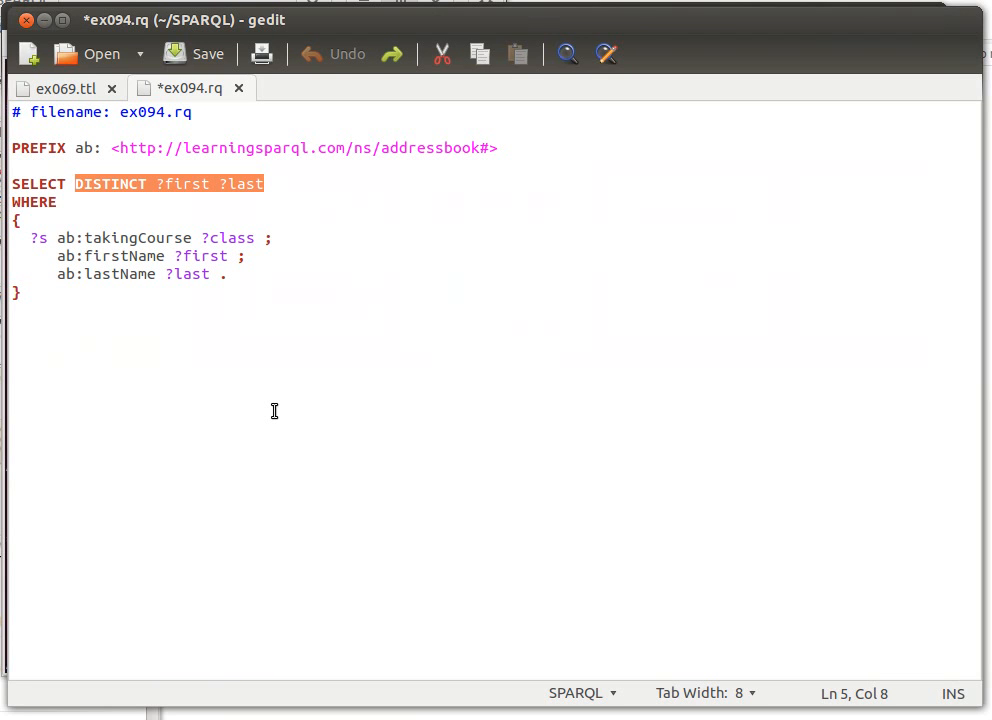
Step: Undo back to SELECT DISTINCT ?first ?last, save ex094.rq and highlight DISTINCT
left_click(192, 54)
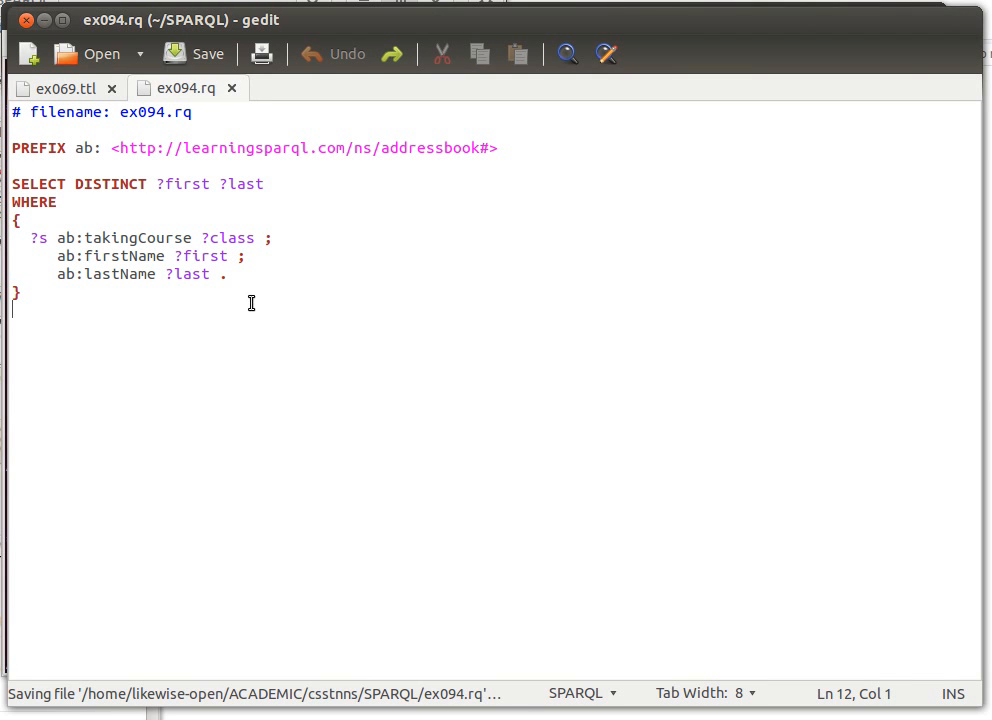
mouse_move(216, 192)
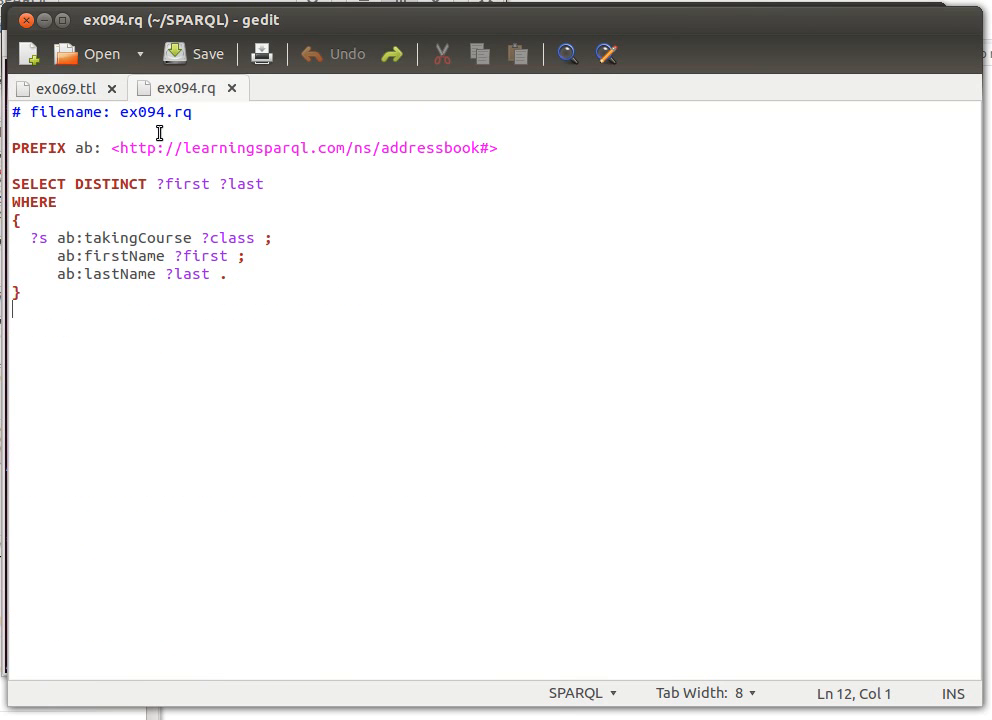
double_click(110, 184)
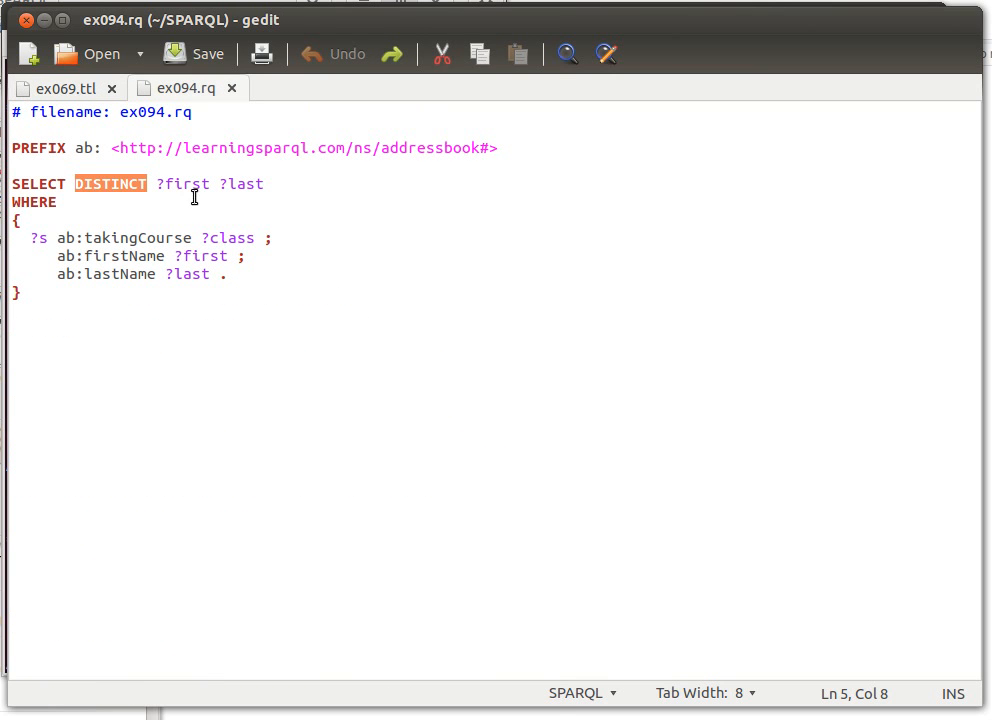